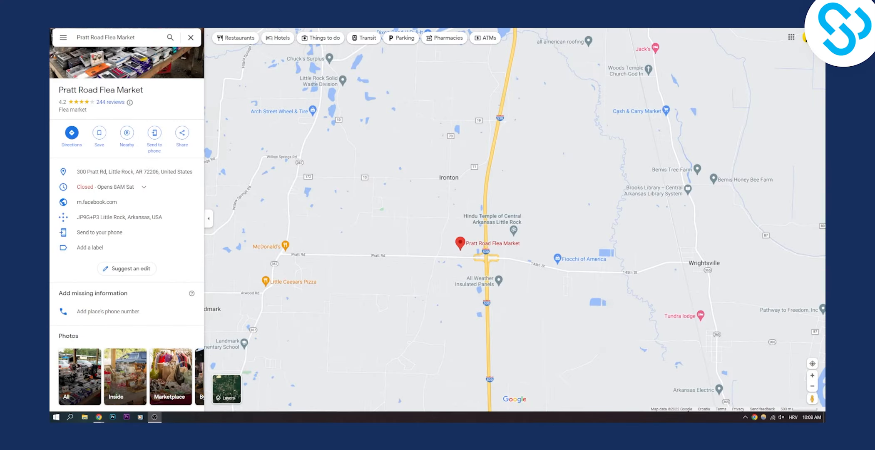
mouse_move(209, 218)
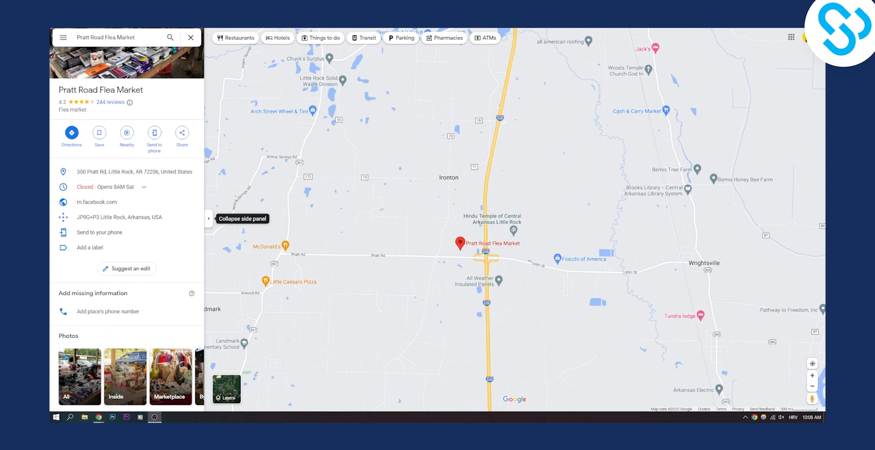
mouse_move(236, 198)
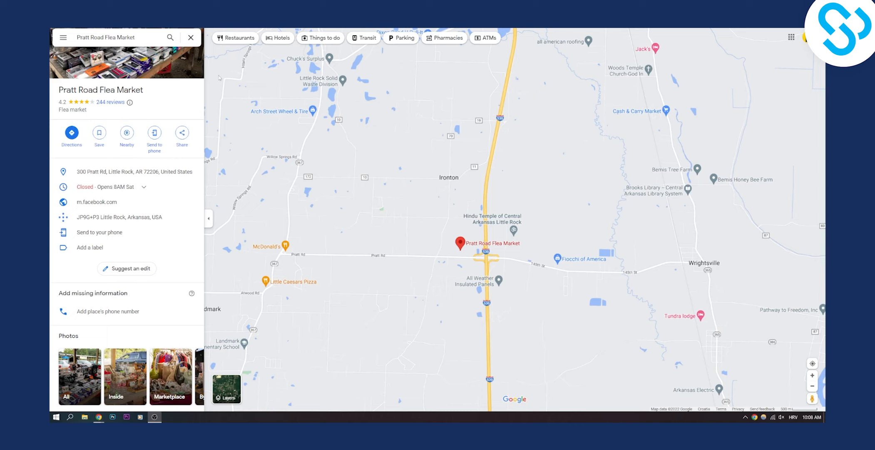
mouse_move(63, 38)
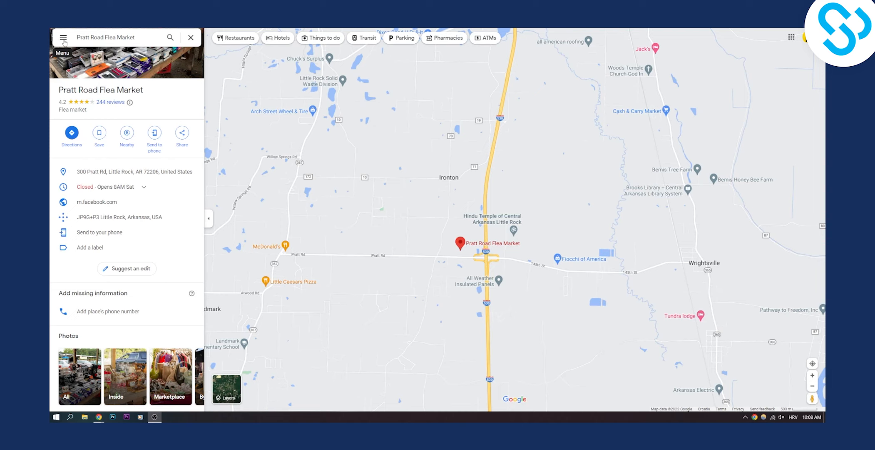
Step: Choose English (United States) from the Language option in the Google Maps menu
click(62, 37)
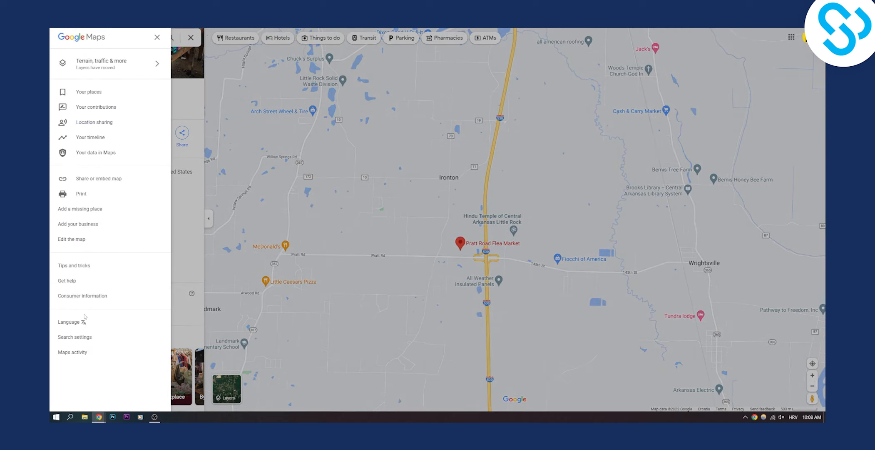
click(68, 321)
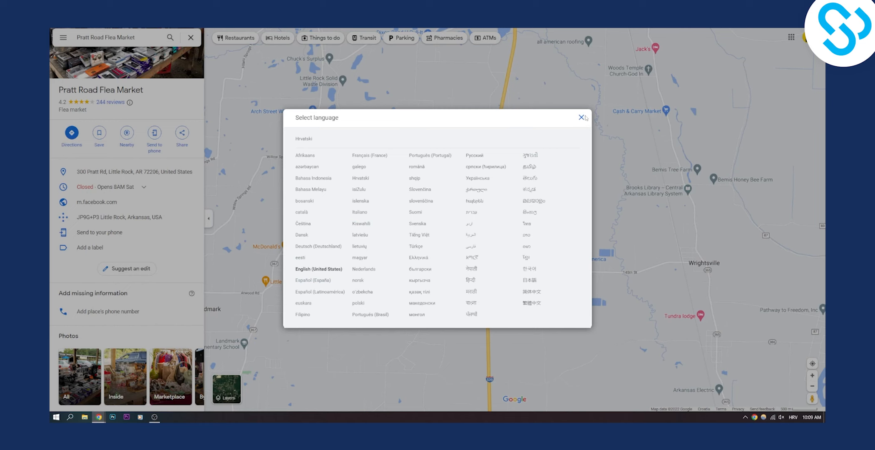
click(582, 117)
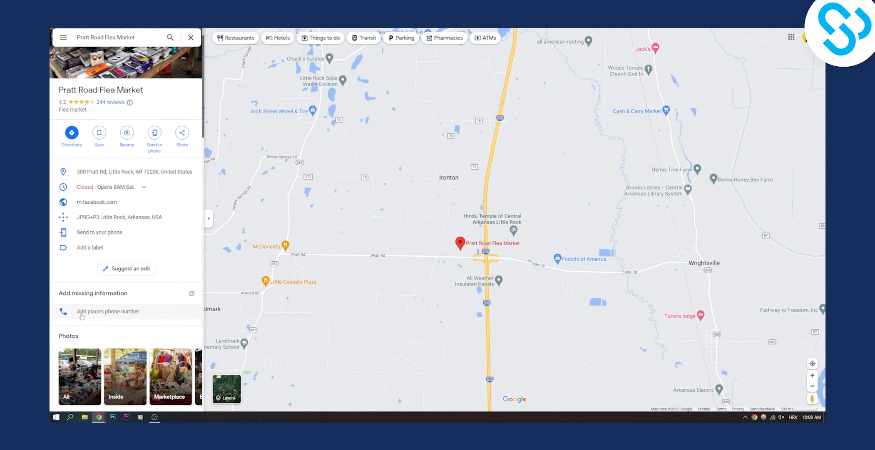
mouse_move(141, 97)
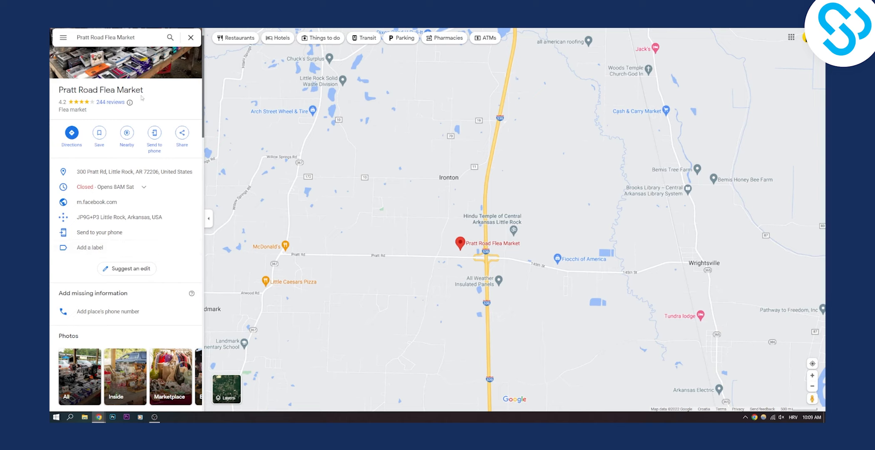
mouse_move(200, 69)
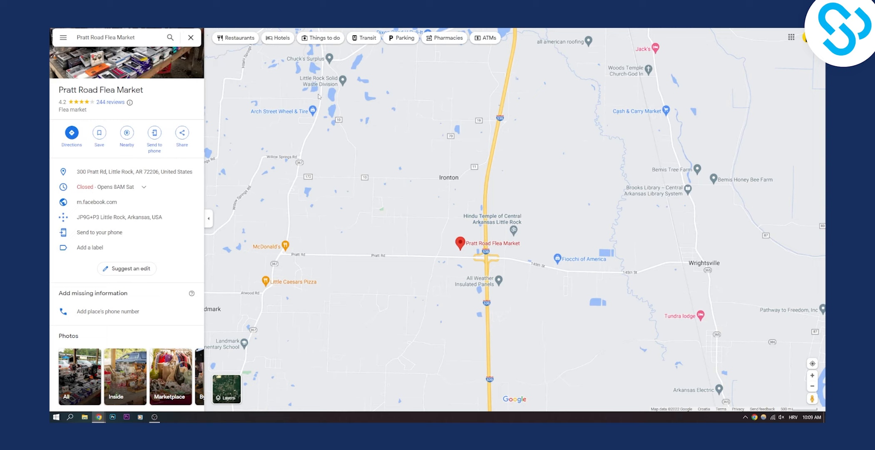
mouse_move(328, 147)
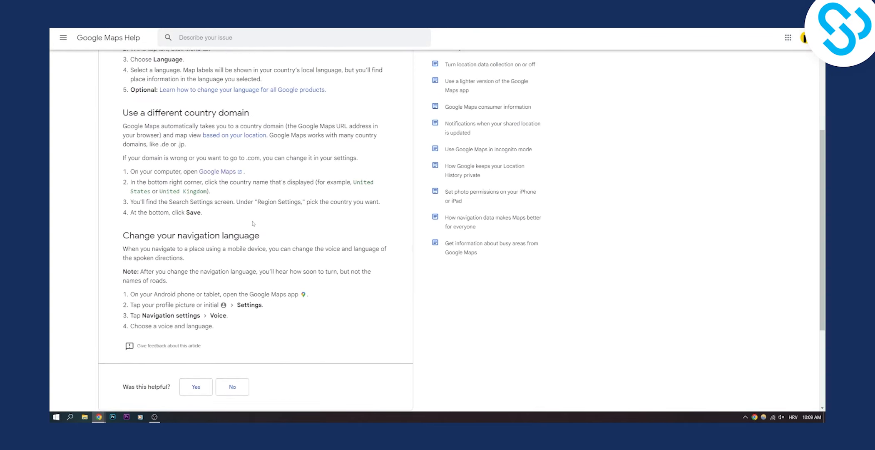
Step: Scroll the Help article down to the full 'Change your navigation language' steps
scroll(down, 3)
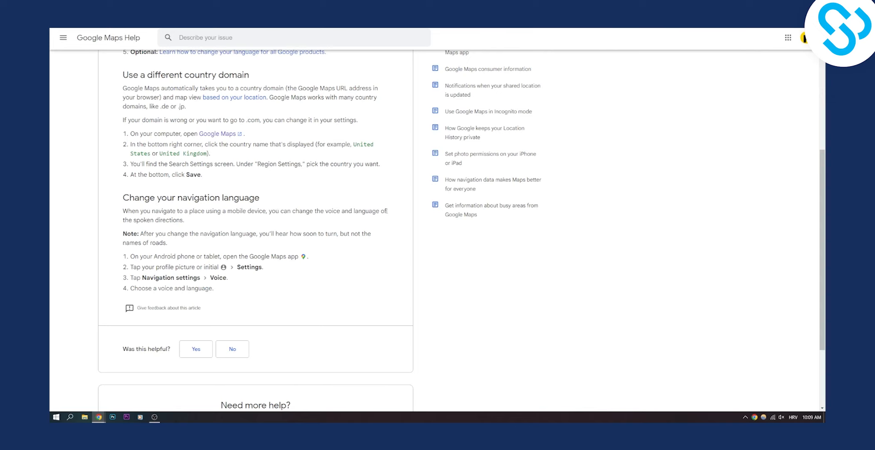
mouse_move(122, 250)
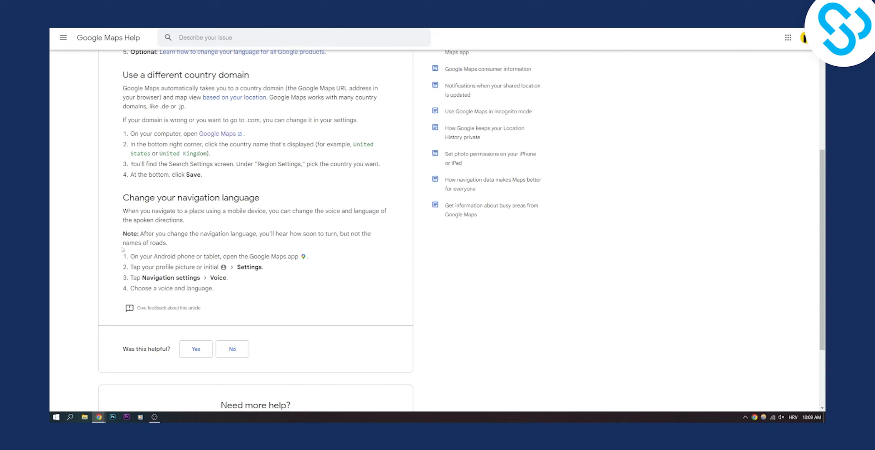
mouse_move(178, 256)
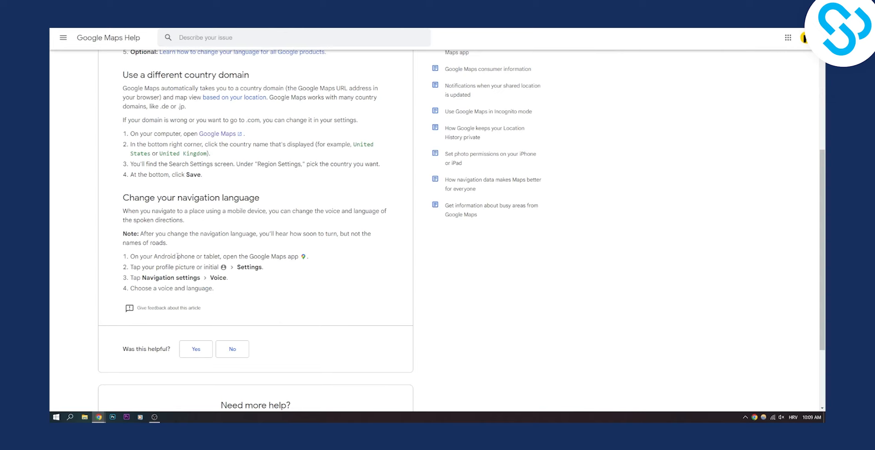
mouse_move(297, 254)
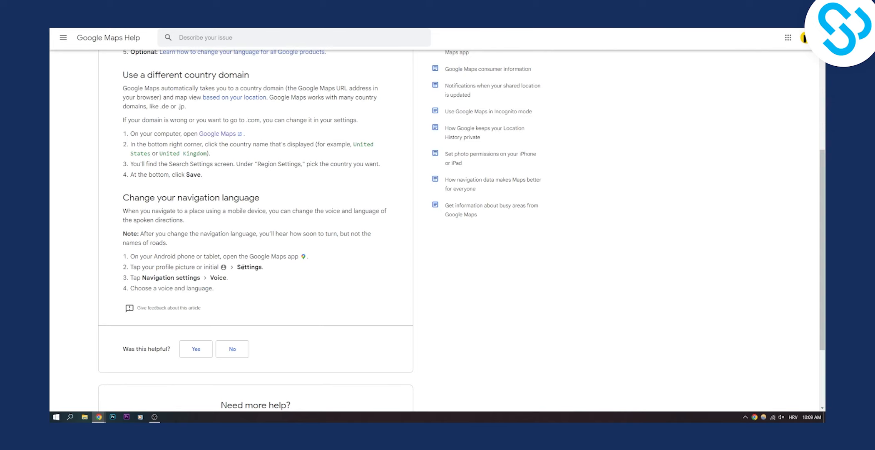
mouse_move(229, 284)
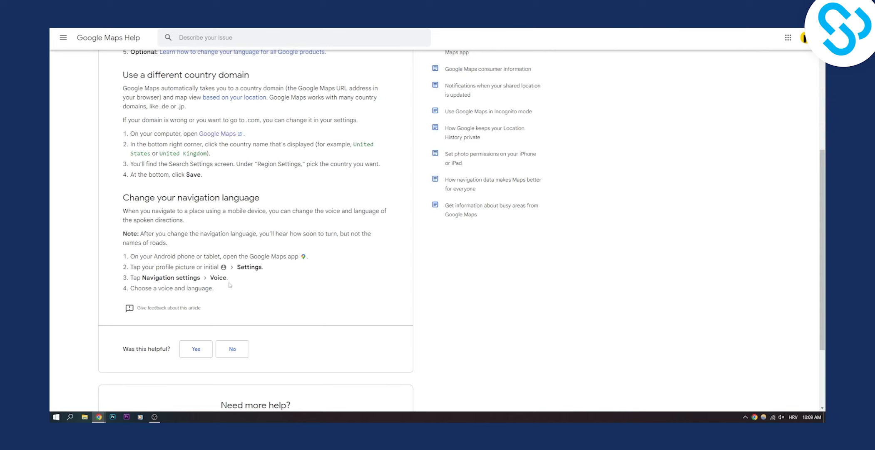
mouse_move(193, 295)
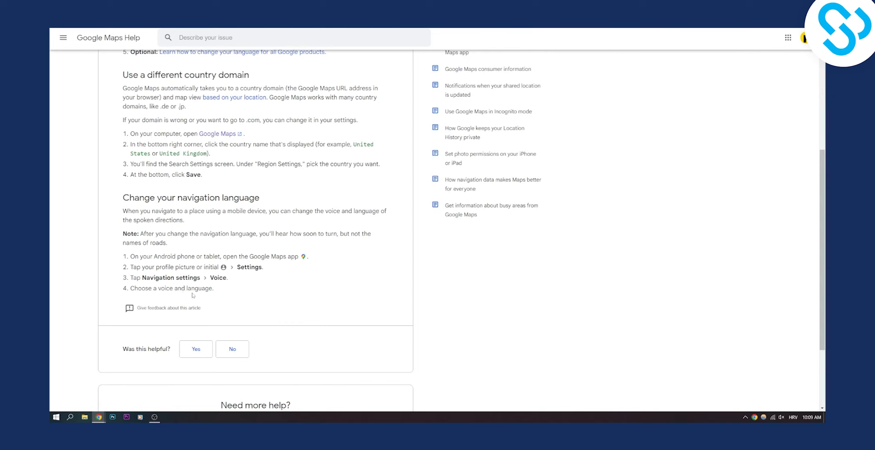
mouse_move(193, 295)
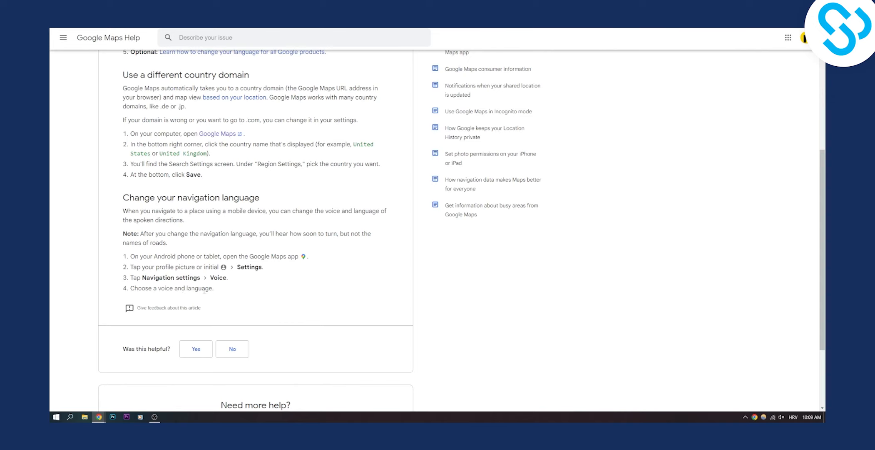